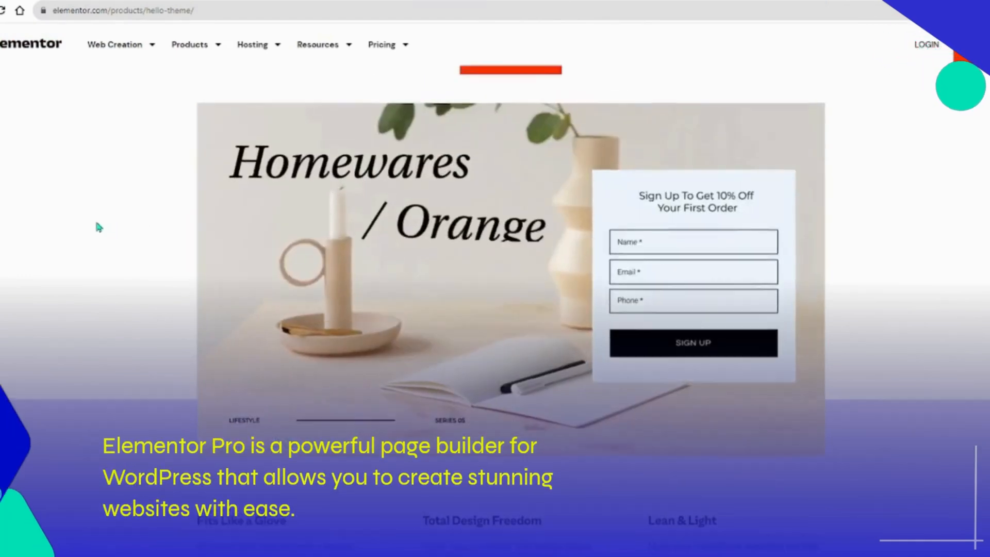
# - Search Google for 'gpldl' and go to the GPLDL home page
pyautogui.scroll(-3)
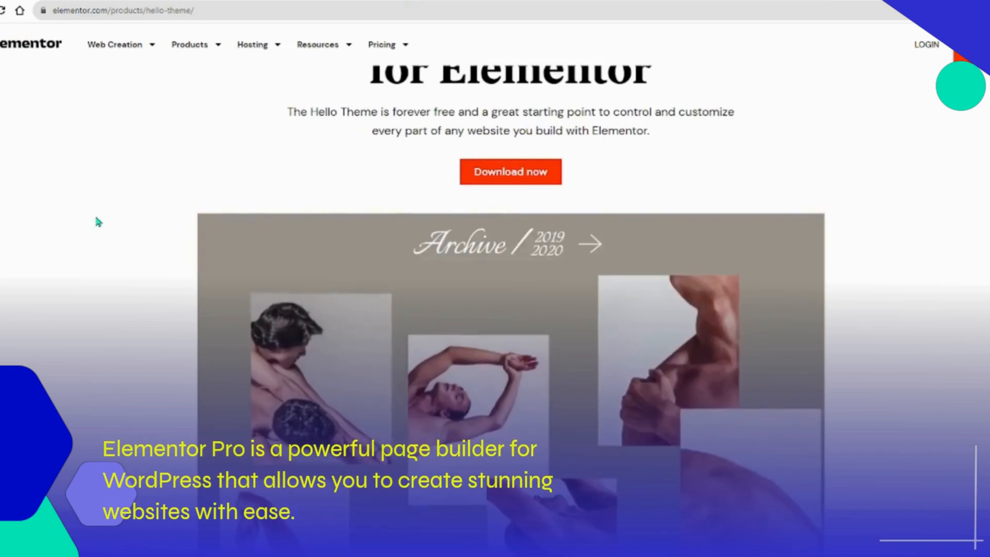
pyautogui.scroll(-3)
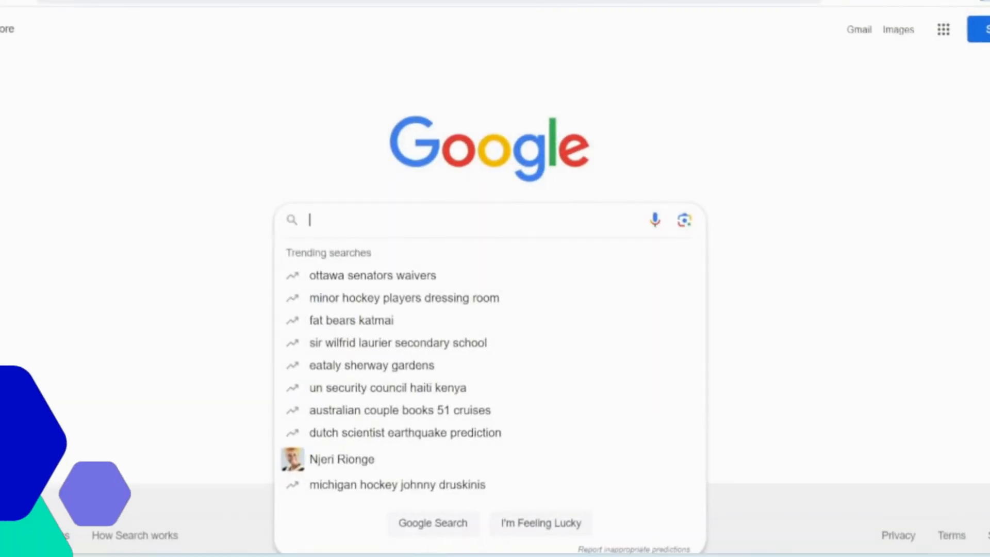
pyautogui.write('gpldl')
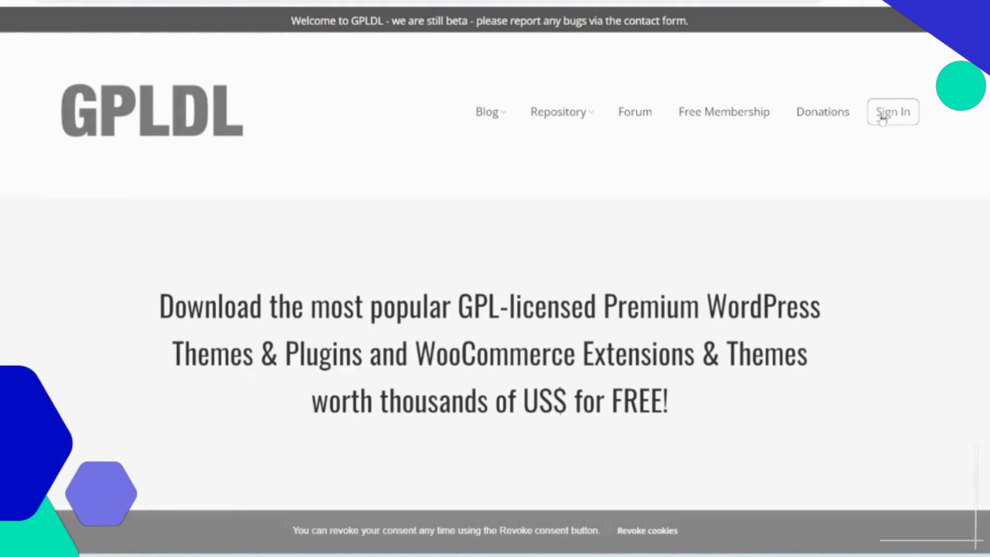
# - Sign in to GPLDL with the account credentials to reach My GPLDL Account
pyautogui.click(893, 111)
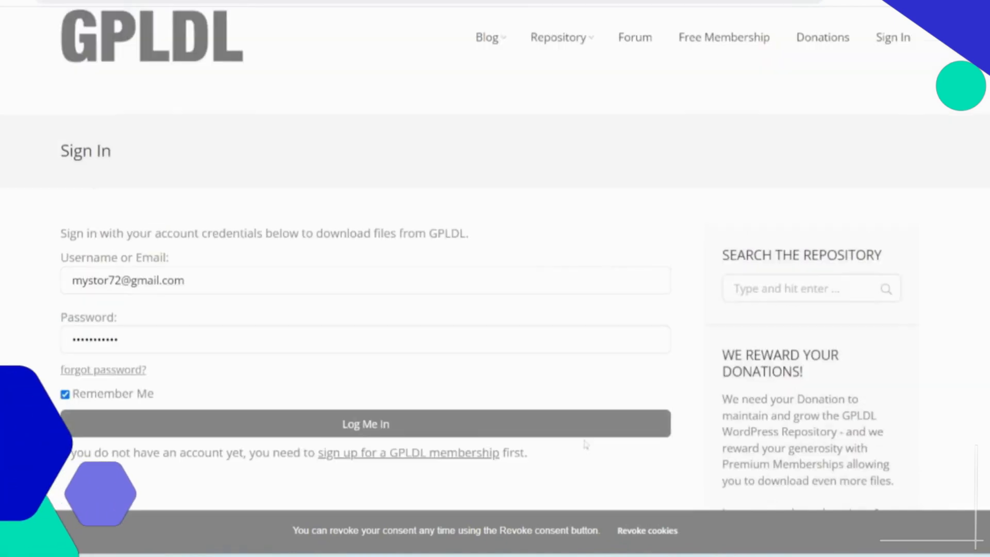
pyautogui.click(365, 424)
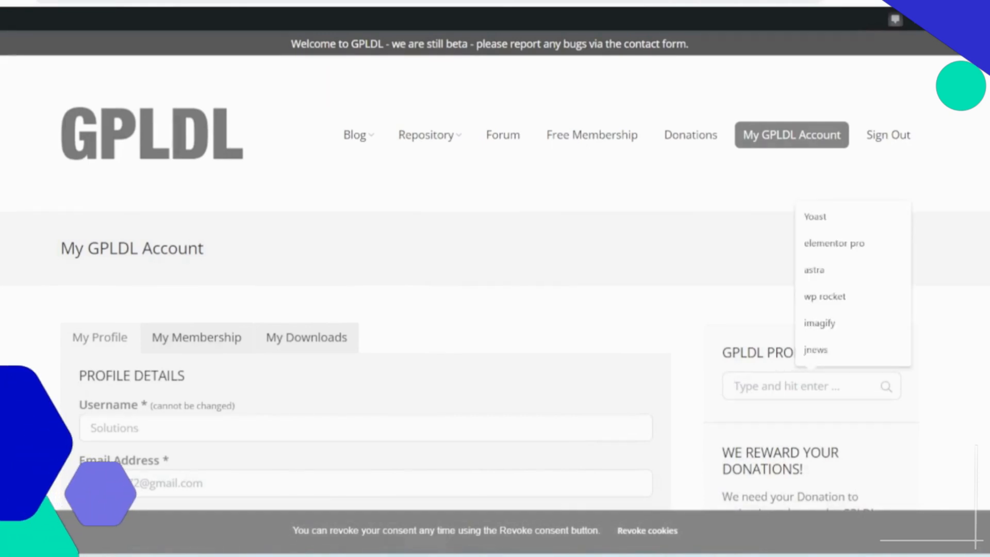
# - Search GPLDL for 'elementor pro' and scroll to Elementor Pro Pagebuilder 3.16.2
pyautogui.write('elementor')
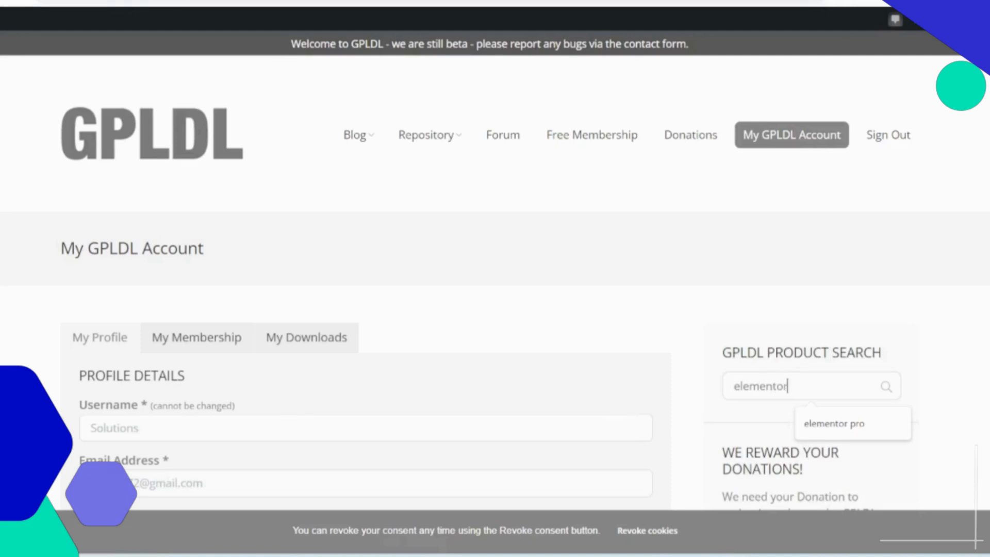
pyautogui.write('pro')
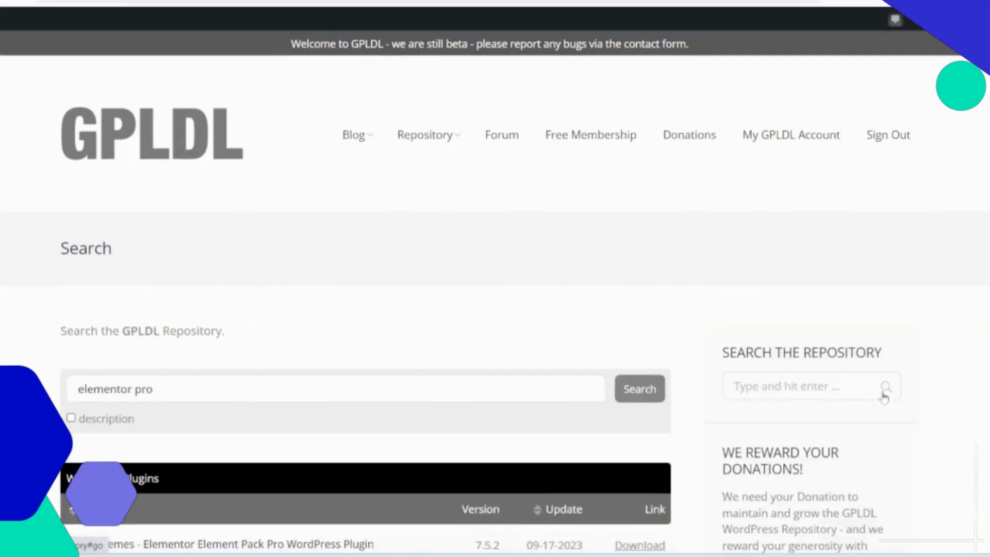
pyautogui.scroll(-3)
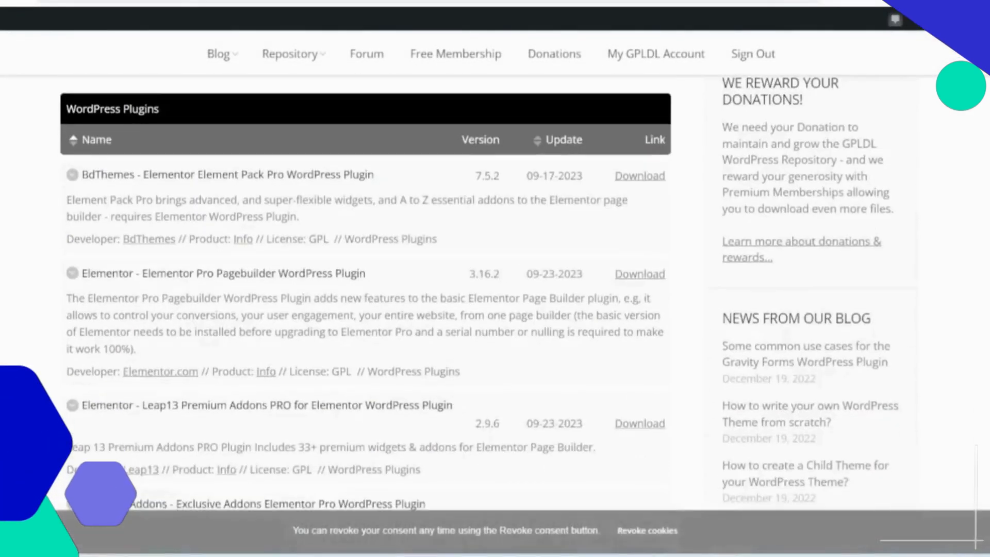
pyautogui.scroll(-3)
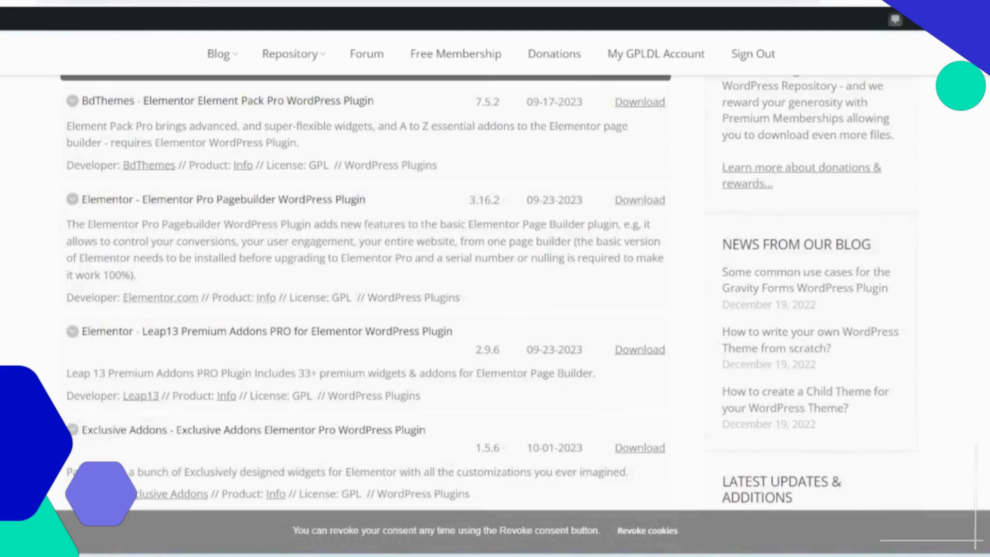
pyautogui.moveTo(450, 193)
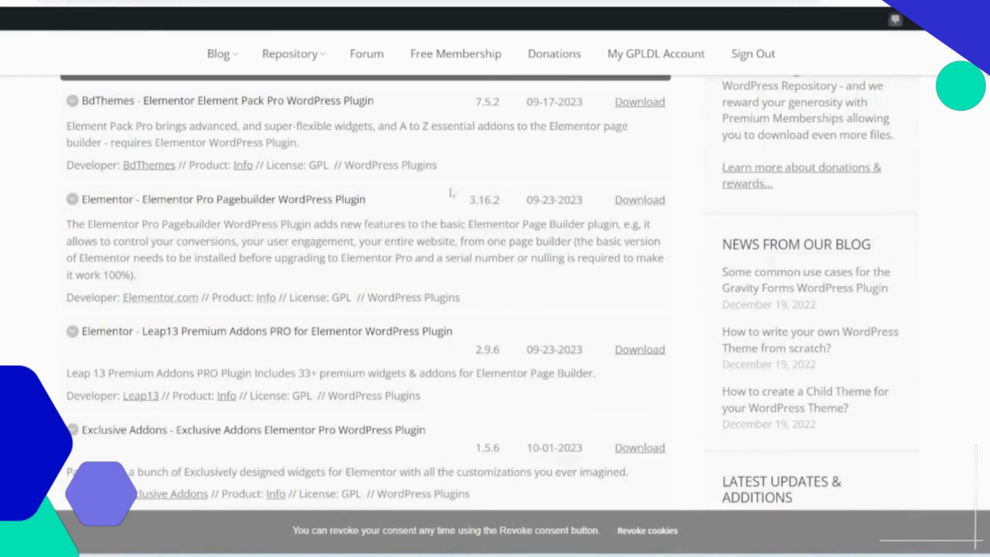
pyautogui.moveTo(468, 200); pyautogui.dragTo(575, 199)
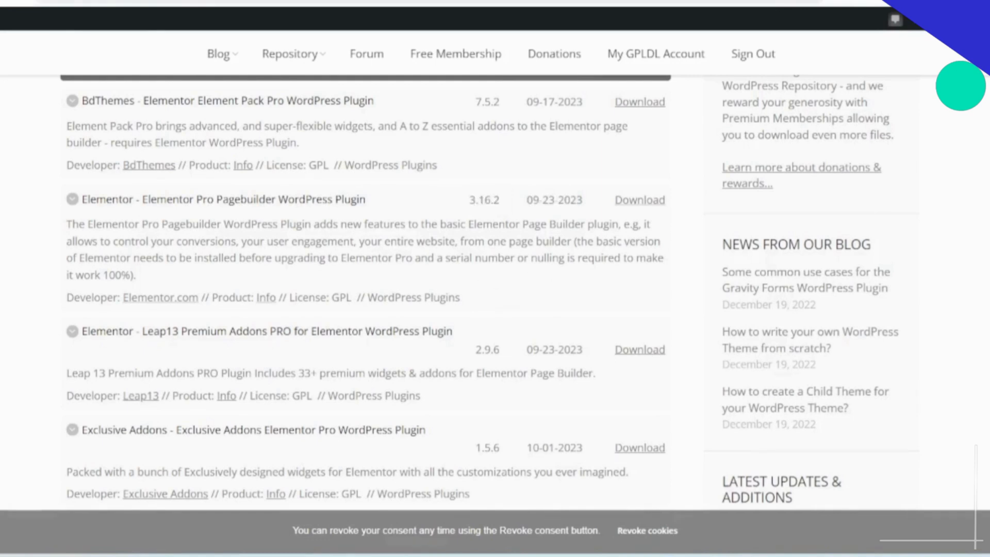
pyautogui.moveTo(638, 200)
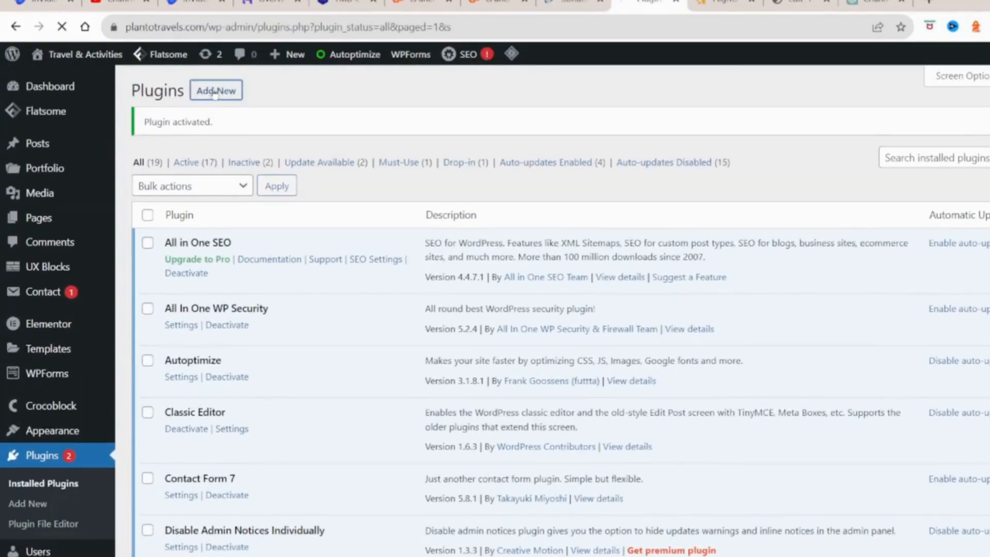
# - Select elementor-pro.zip as the file to upload under Add New Plugin
pyautogui.click(216, 90)
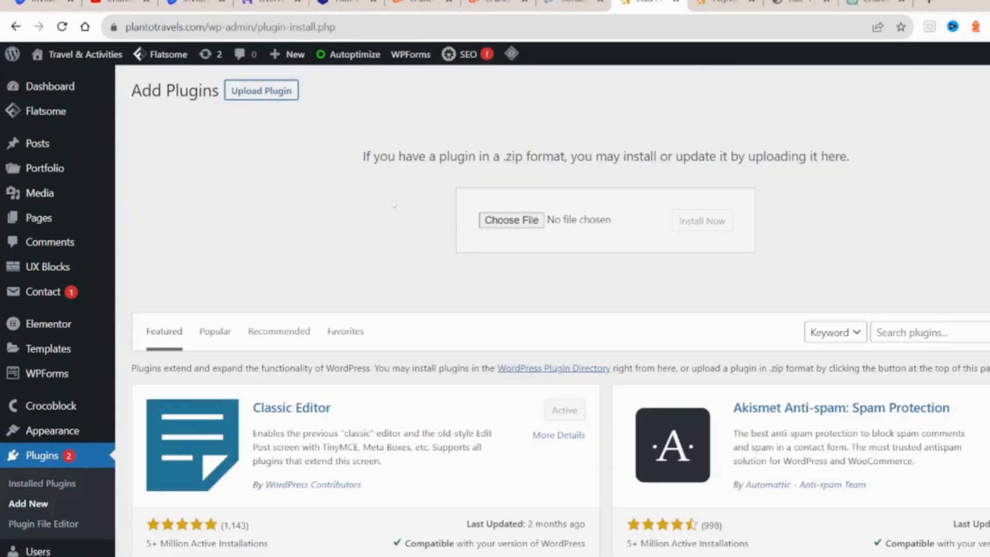
pyautogui.click(511, 220)
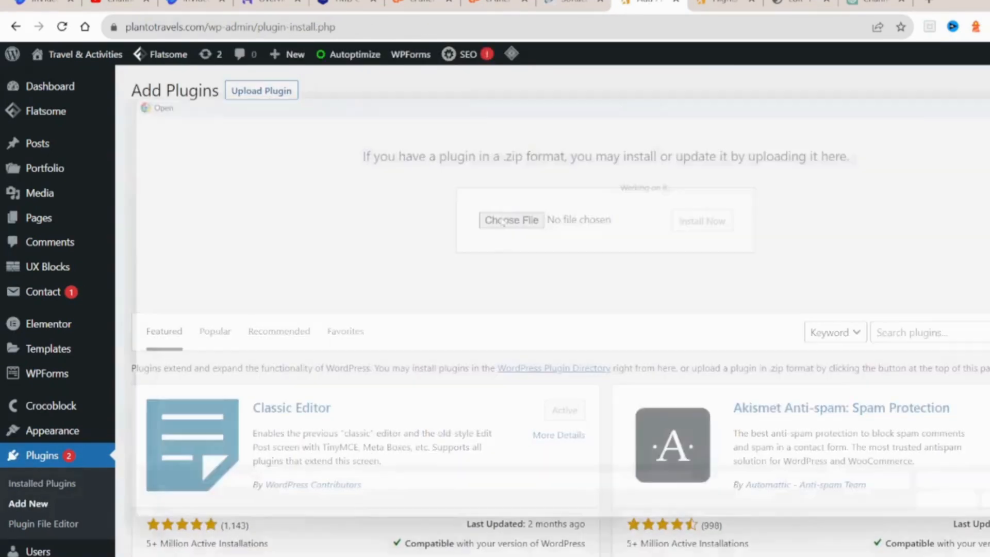
pyautogui.click(511, 219)
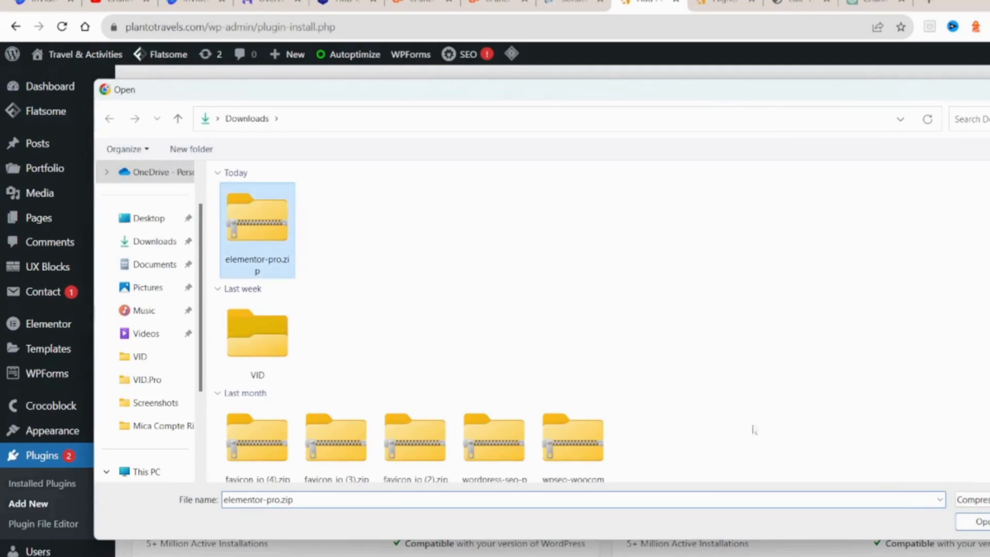
pyautogui.click(982, 521)
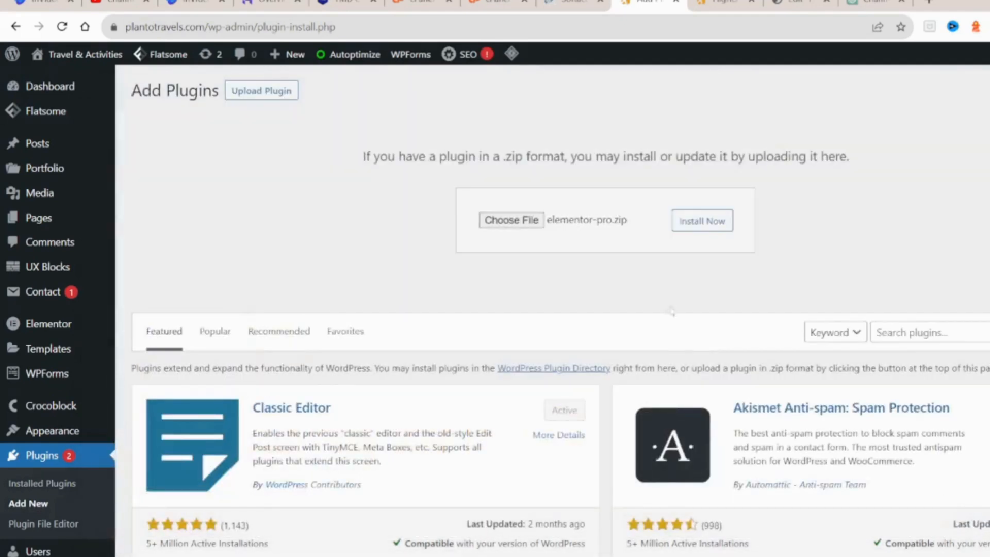
# - Install the uploaded Elementor Pro 3.16.2 zip and activate it
pyautogui.click(701, 221)
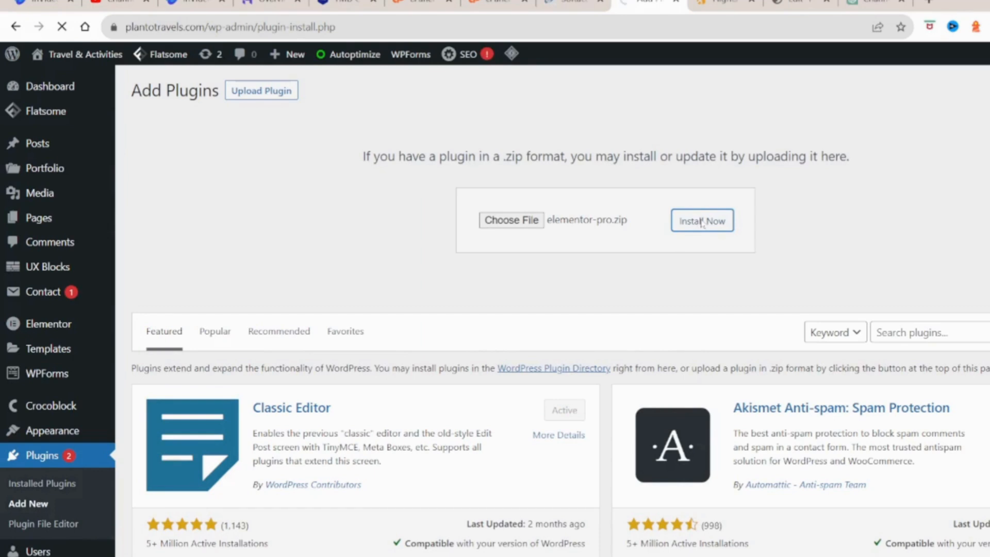
pyautogui.click(701, 221)
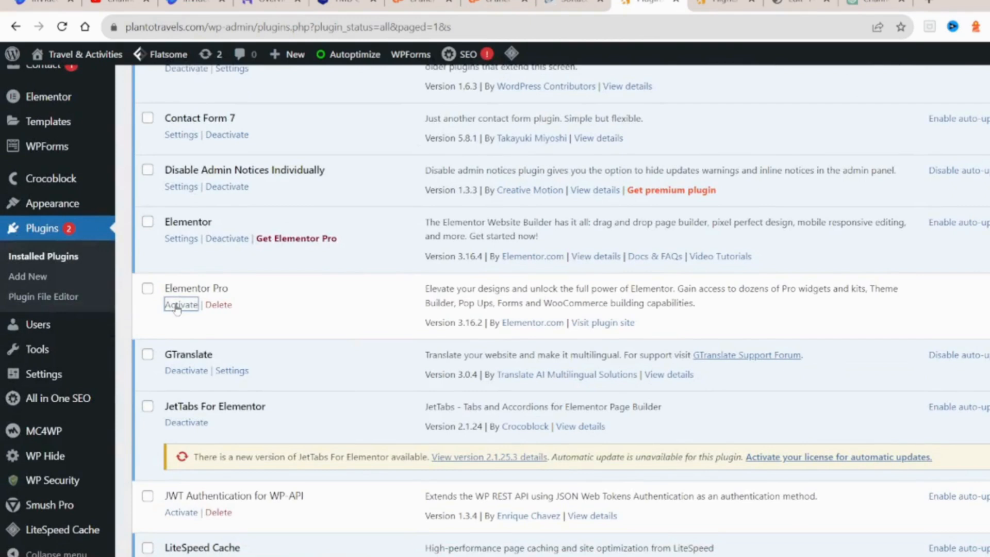
pyautogui.click(181, 304)
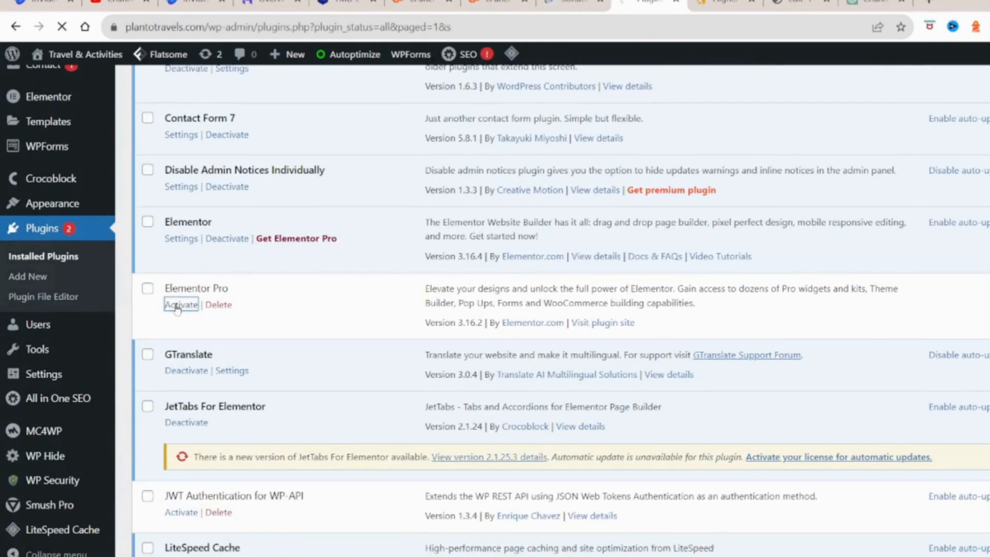
pyautogui.click(180, 305)
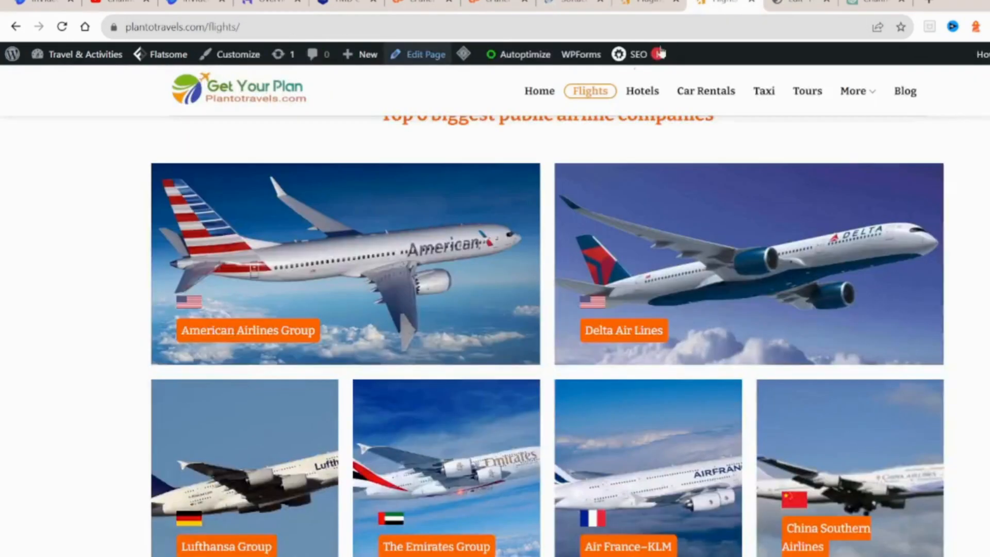
# - Scroll the Flights page down to the biggest public airline companies section
pyautogui.scroll(-3)
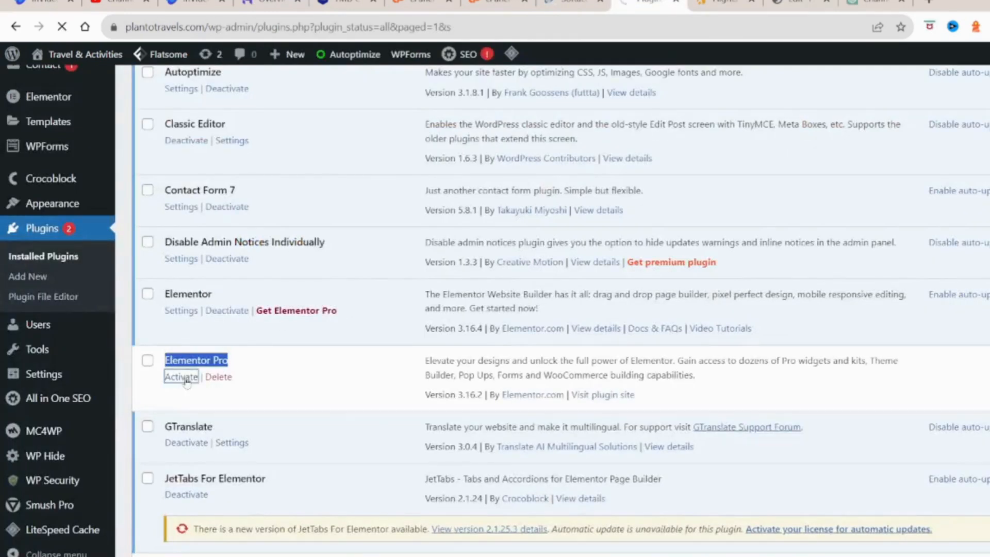
# - Activate Elementor Pro from the plugins list and scroll the Flights page
pyautogui.click(181, 377)
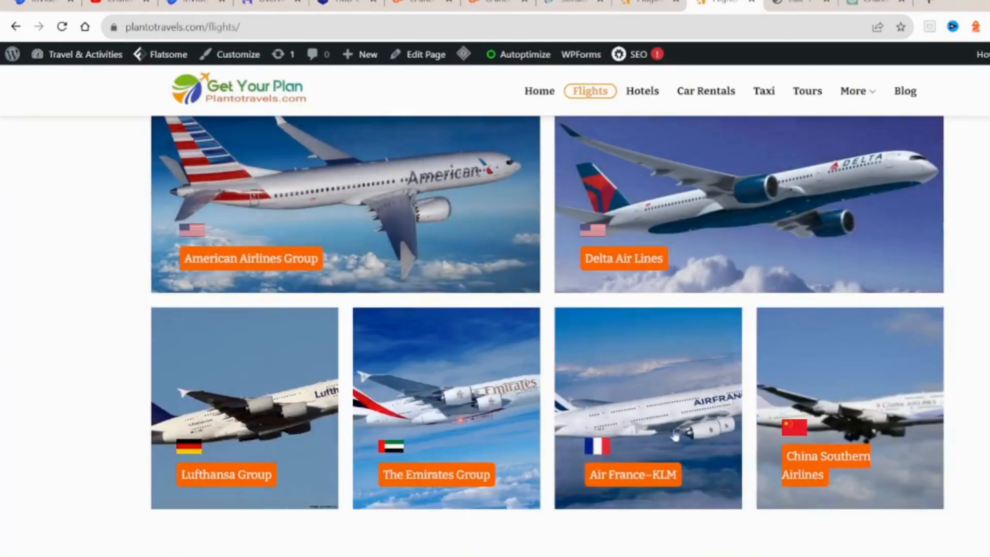
pyautogui.scroll(-3)
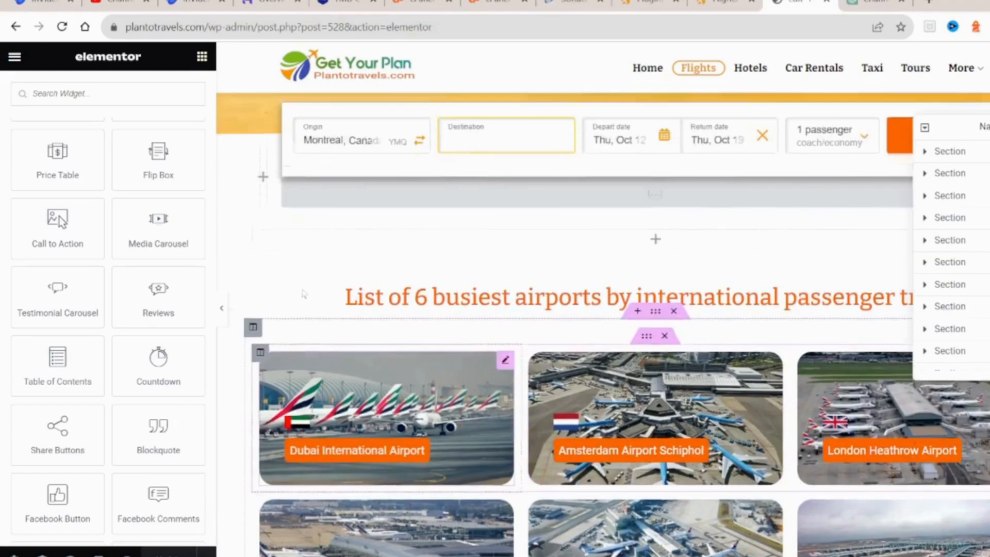
# - Scroll the Elementor widget panel to the Pro group showing Loop Grid, Posts and Portfolio
pyautogui.scroll(-3)
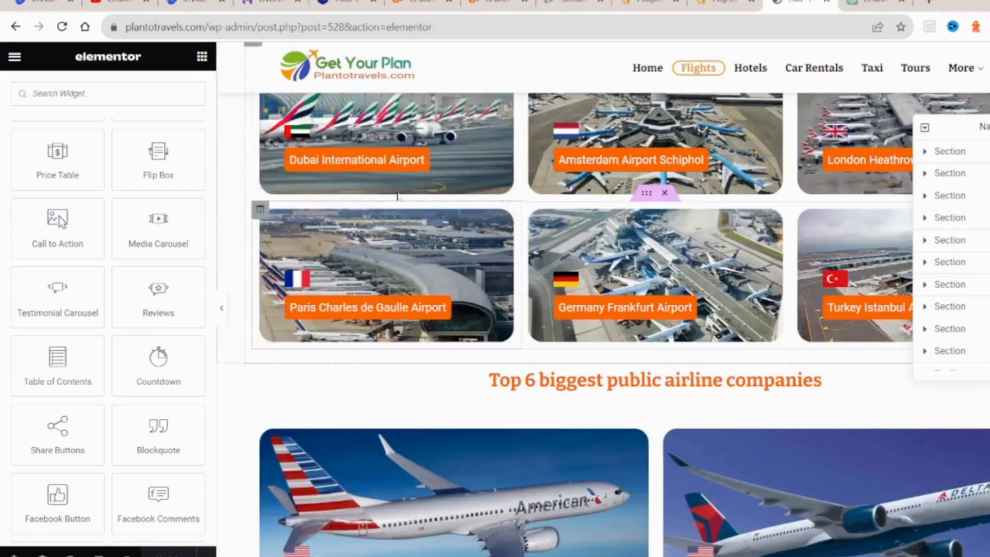
pyautogui.scroll(-3)
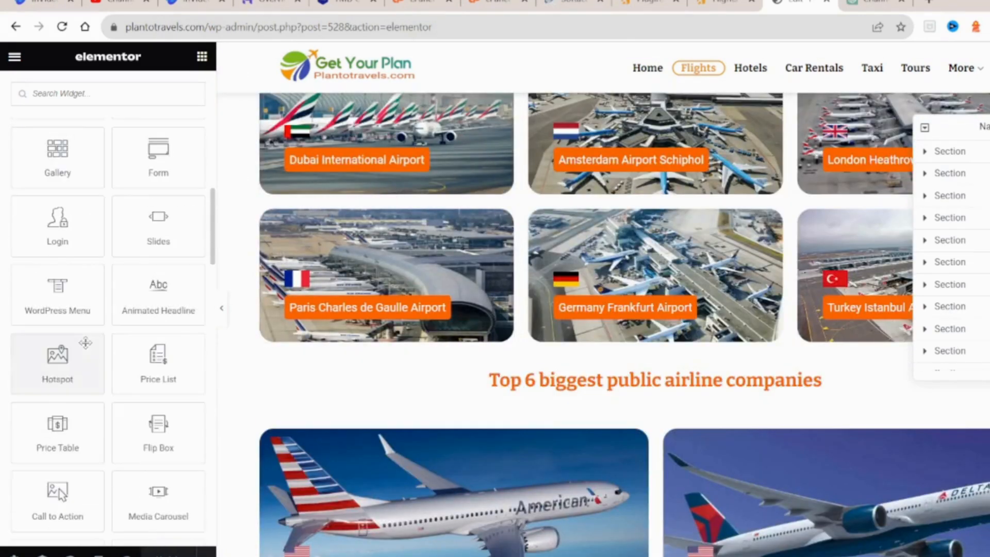
pyautogui.scroll(-3)
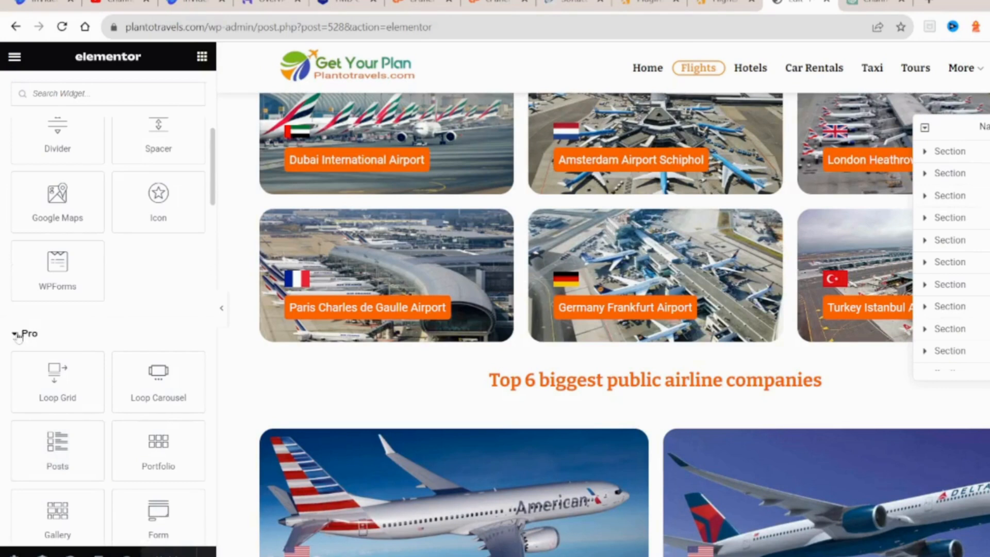